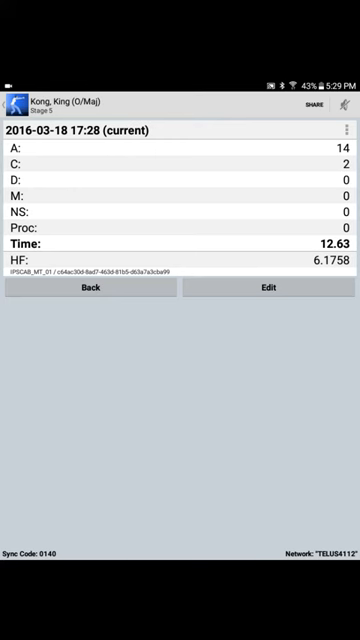
Edit and save King Kong's Stage 5 score as 16 A, 0 C, 14.63 seconds.
{"action": "left_click", "coordinate": [347, 131]}
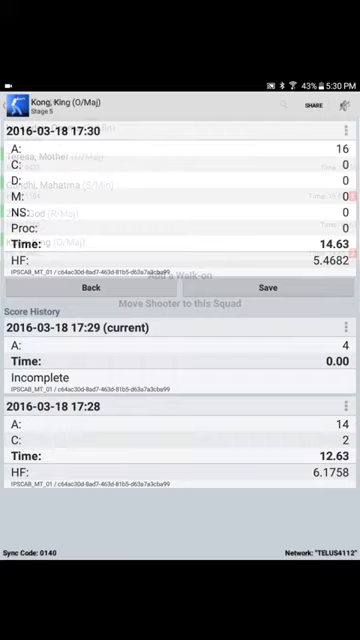
{"action": "left_click", "coordinate": [270, 287]}
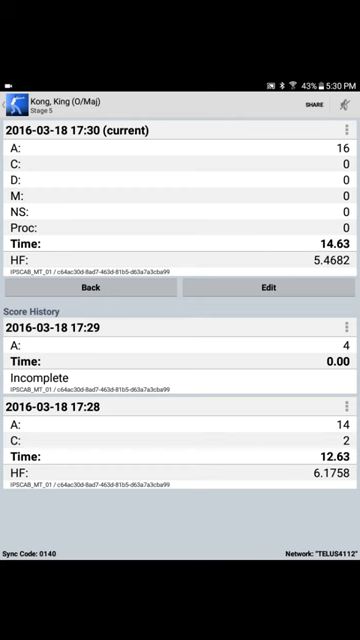